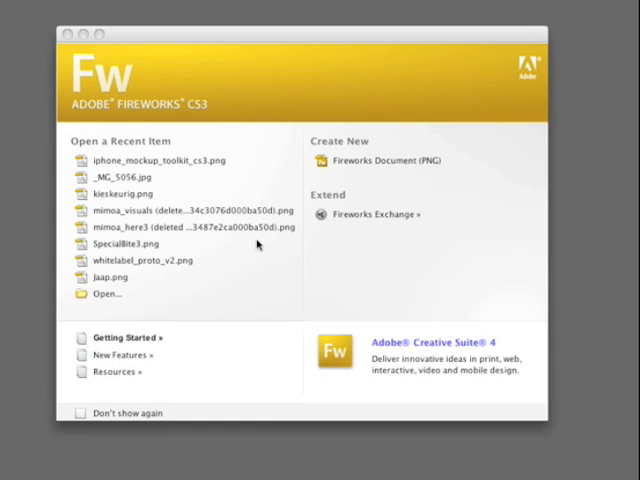
- Create a new blank Fireworks document from the File menu
left_click(118, 8)
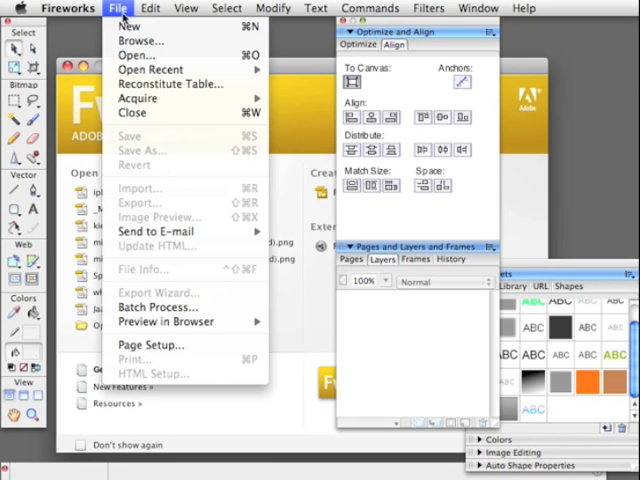
left_click(130, 27)
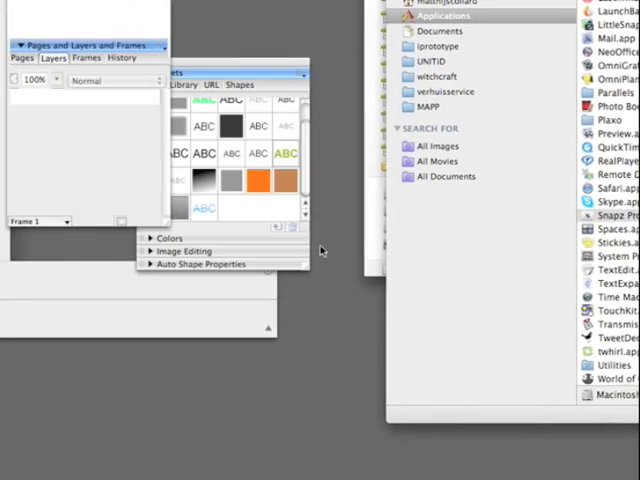
- Open iphone_mockup_toolkit_cs3.png from recent files and scroll through its elements
left_click(118, 8)
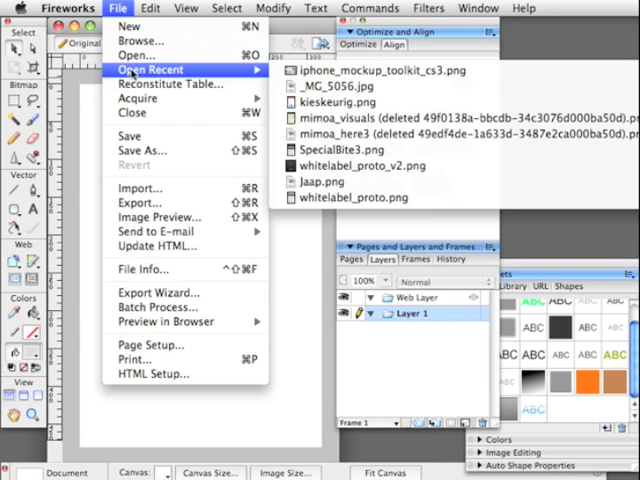
left_click(130, 26)
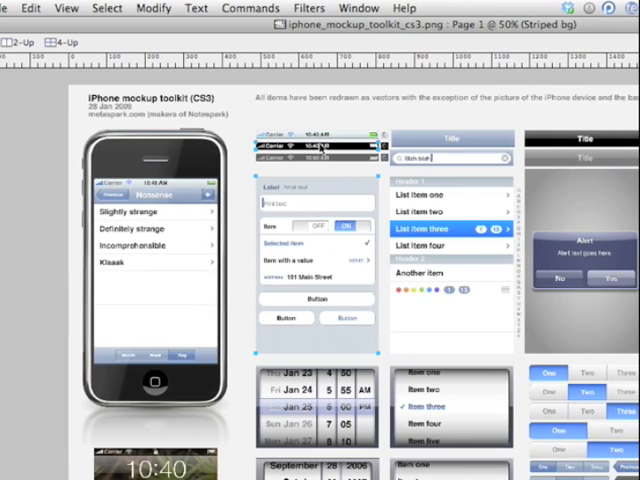
scroll("down", 3)
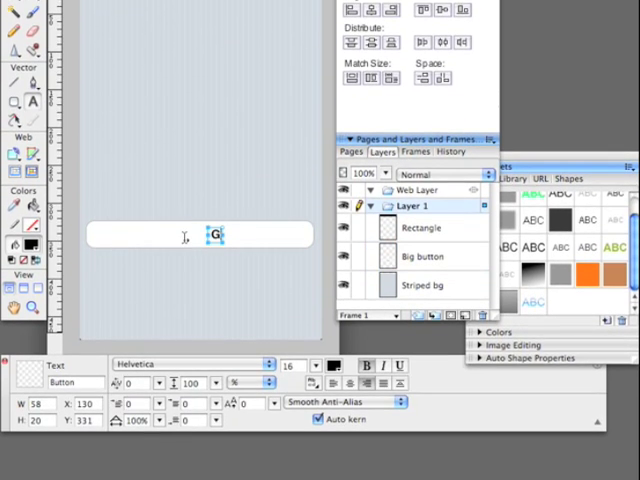
- Type the 'Go to page' label onto the button
type("o to page 1")
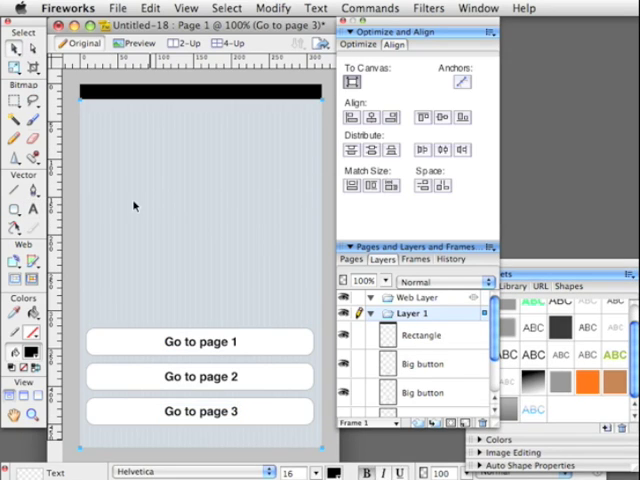
- Click on the canvas above the page buttons
left_click(170, 210)
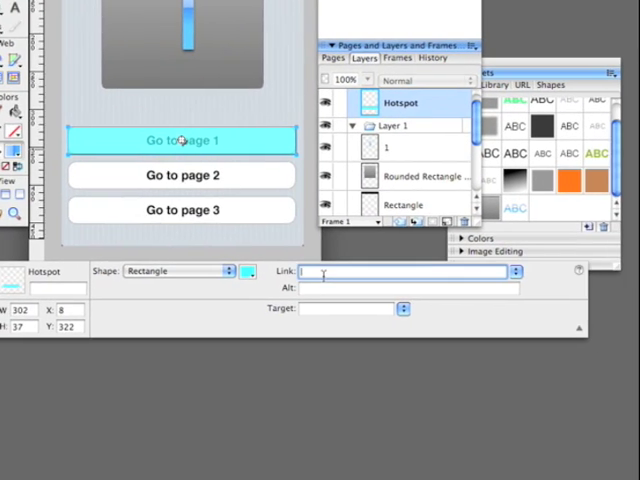
- Link the first hotspot to index and insert a hotspot over the Go to page 2 button
type("index.htm")
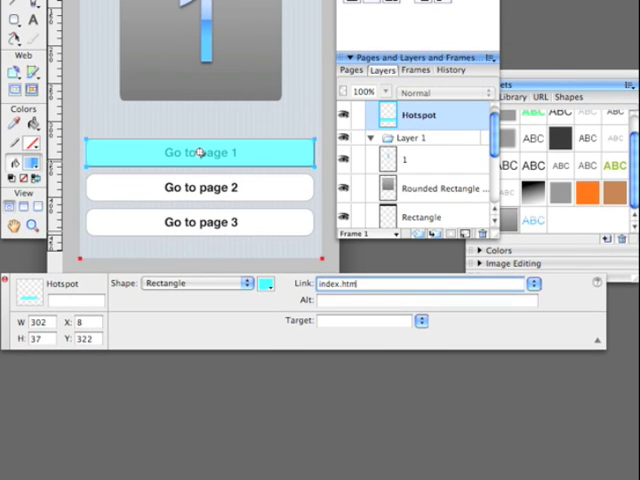
right_click(200, 238)
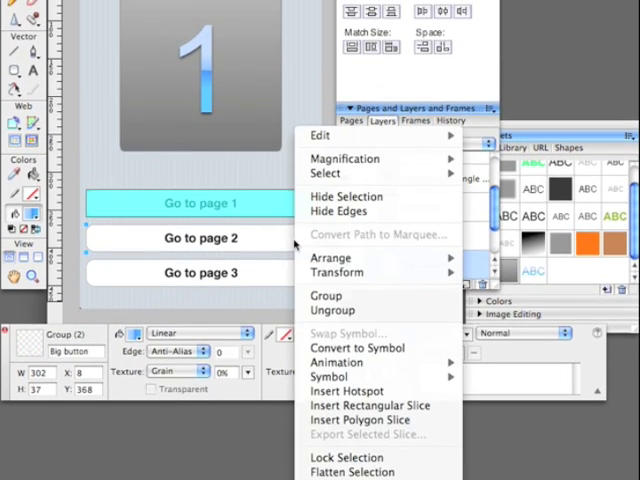
left_click(348, 391)
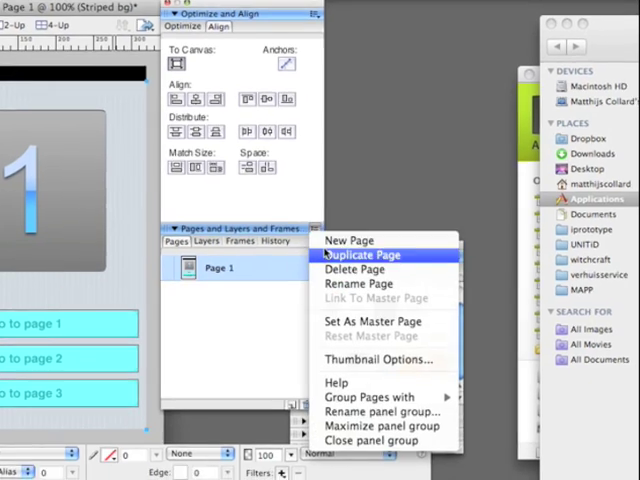
- Duplicate the first page and rename Page 1 to index
left_click(363, 255)
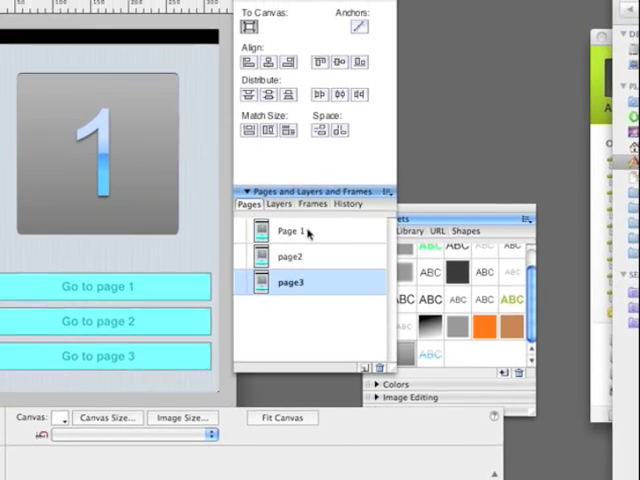
double_click(290, 231)
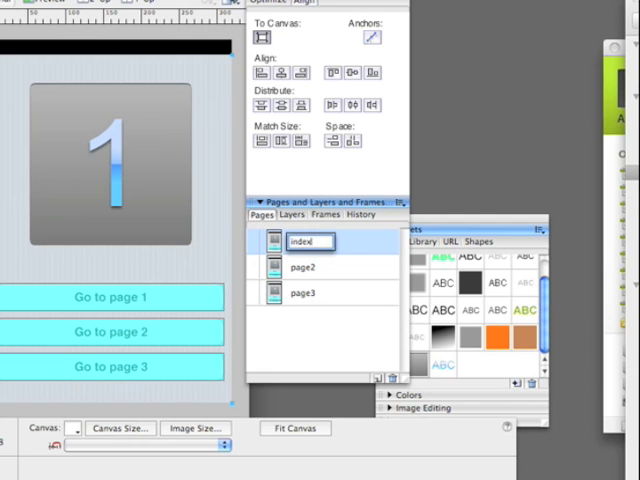
left_click(302, 266)
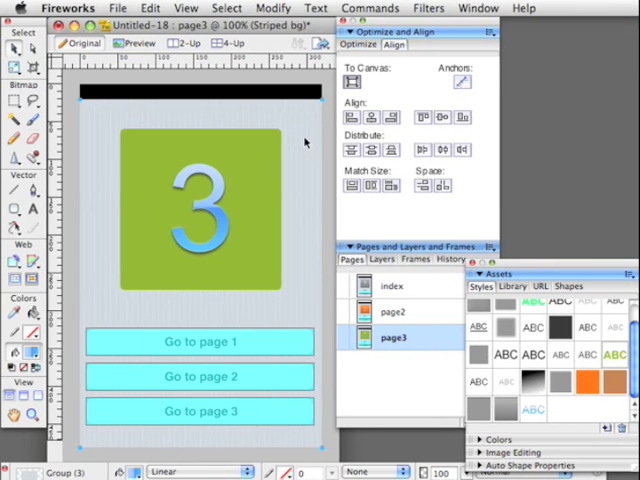
- Flip between page2 and index in the Pages panel to check their panels
left_click(395, 311)
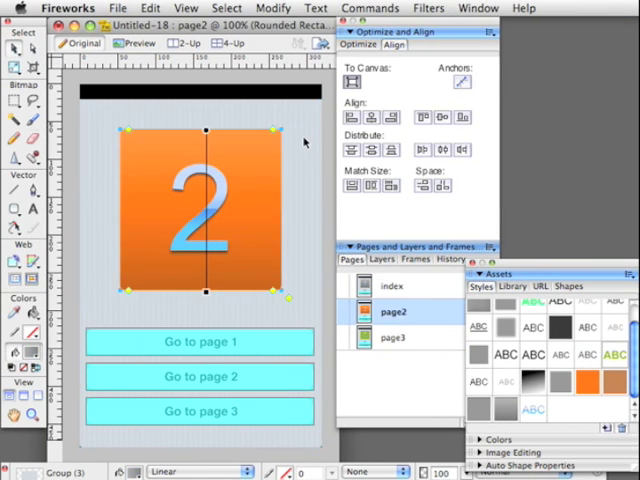
left_click(407, 287)
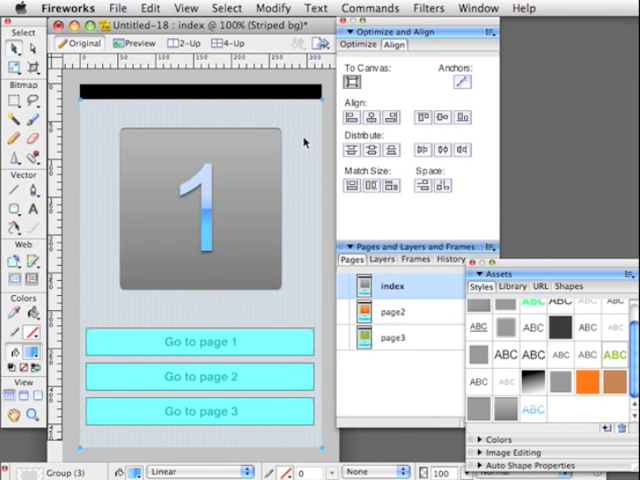
left_click(396, 311)
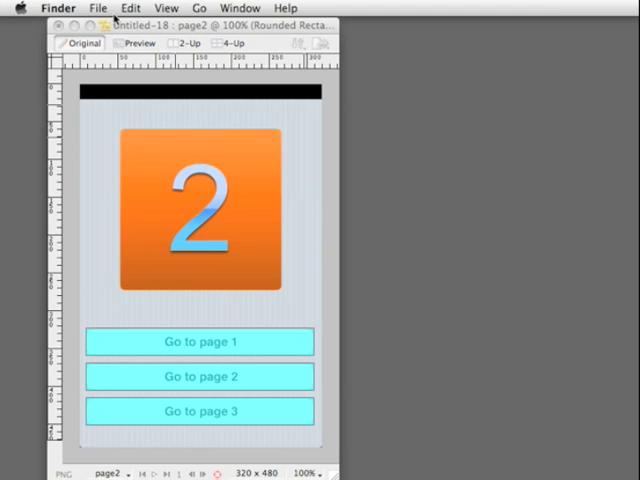
- Export all pages as Dreamweaver Library (.lbi) items, then switch to Dreamweaver
left_click(98, 8)
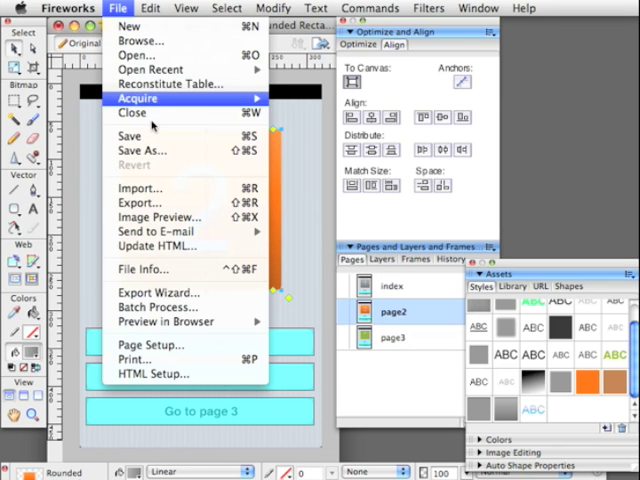
left_click(140, 203)
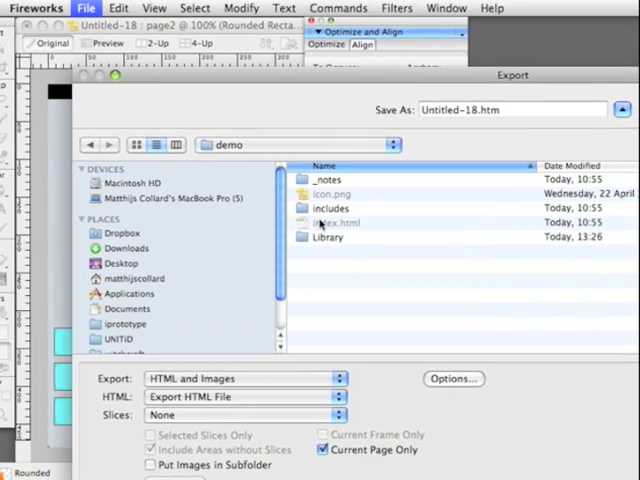
double_click(327, 236)
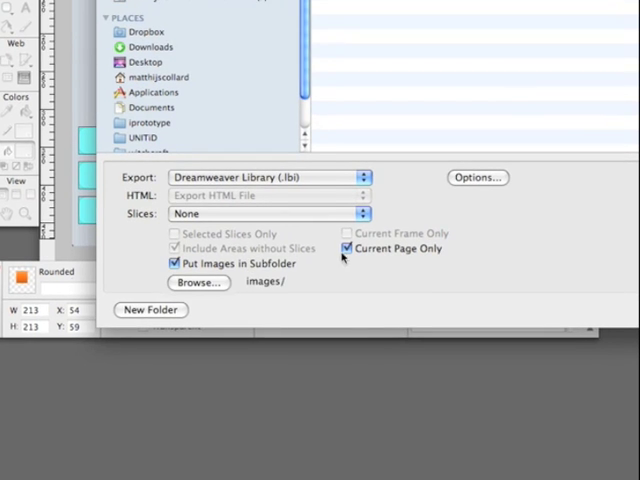
left_click(347, 248)
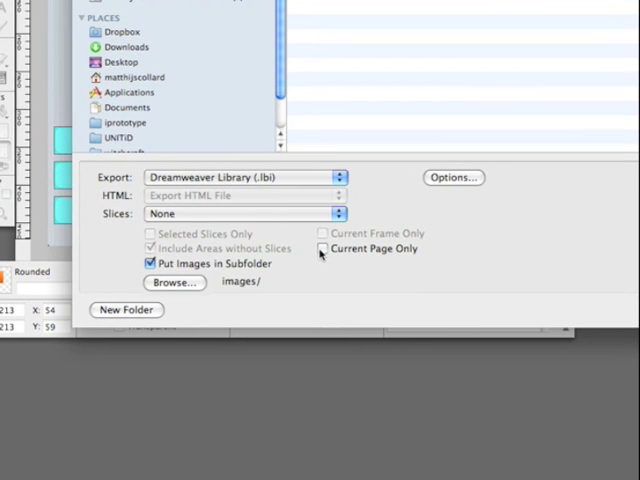
left_click(454, 177)
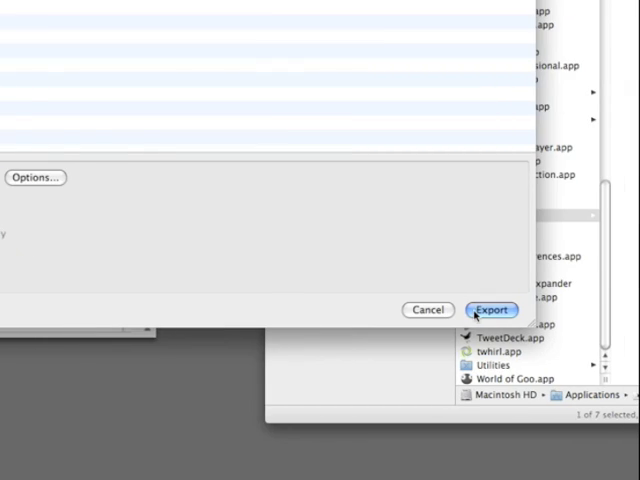
left_click(491, 309)
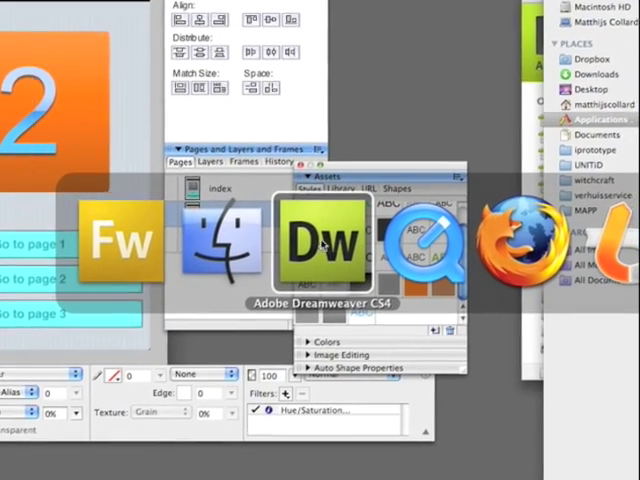
left_click(322, 240)
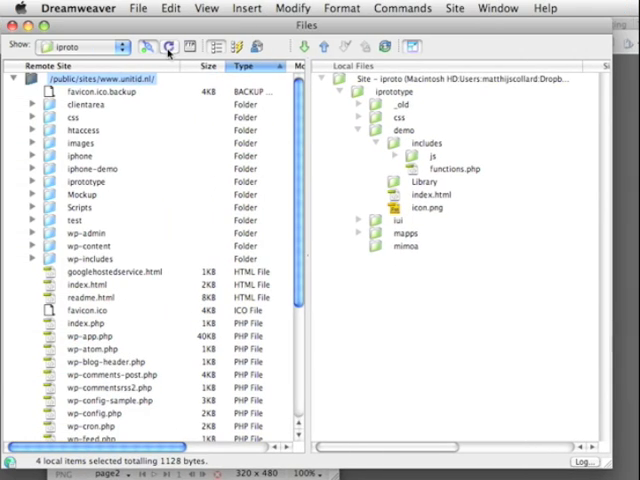